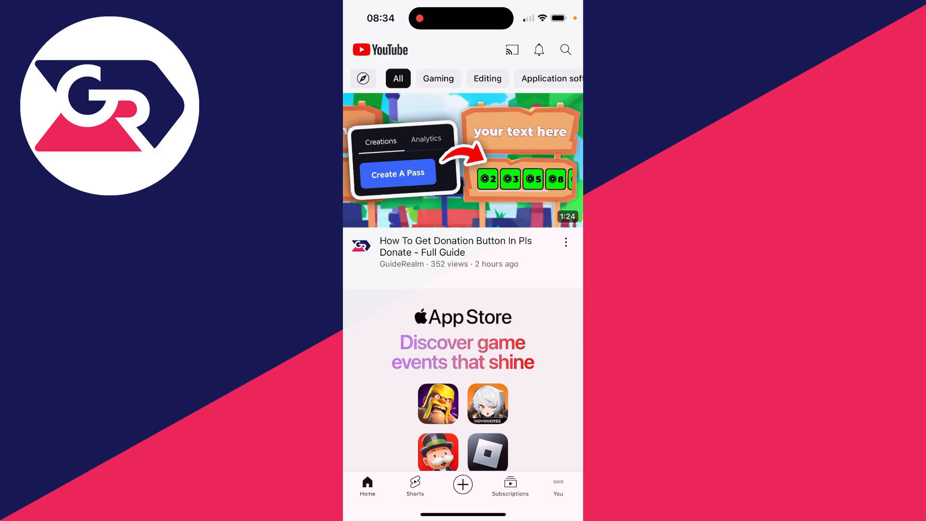
# Start creating a Short from the Create button, landing in the Shorts camera.
pyautogui.click(462, 484)
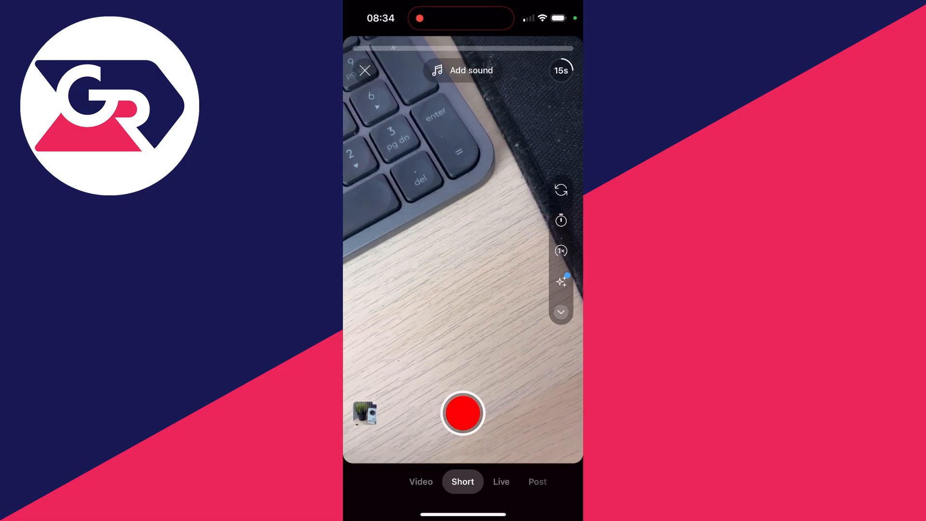
# Record a roughly two-second clip of the desk and keyboard, then confirm it for editing.
pyautogui.click(462, 412)
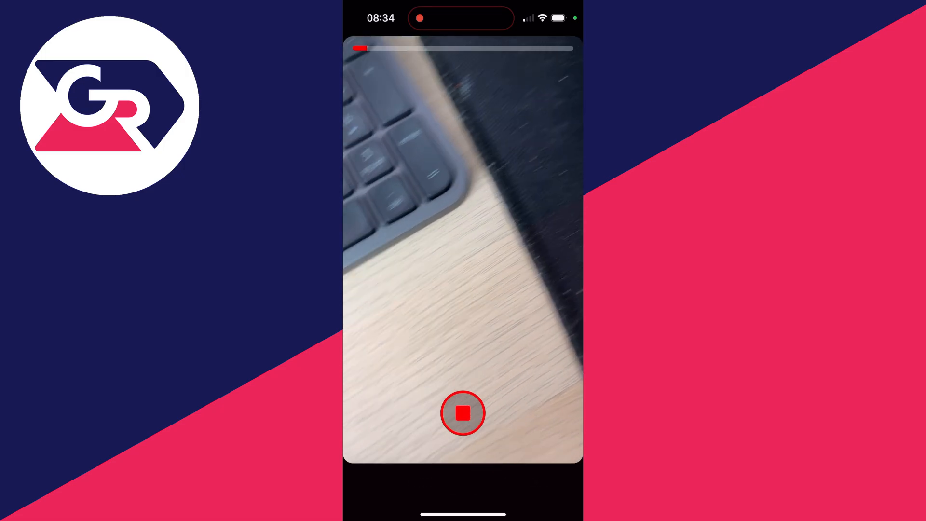
pyautogui.click(463, 412)
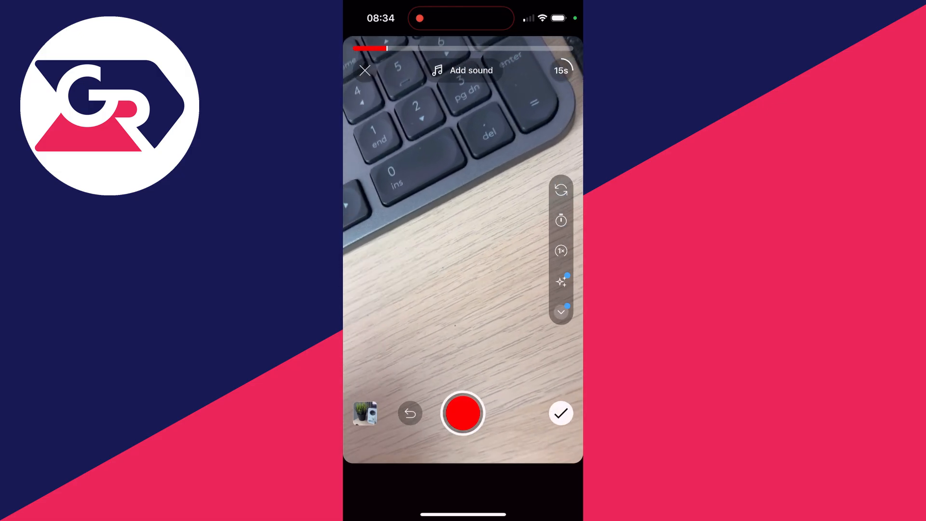
pyautogui.click(364, 412)
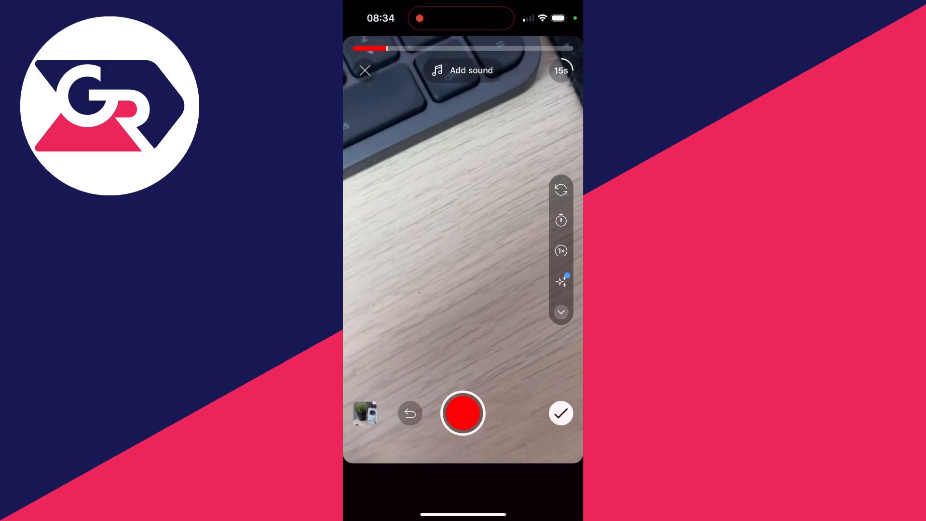
pyautogui.click(559, 413)
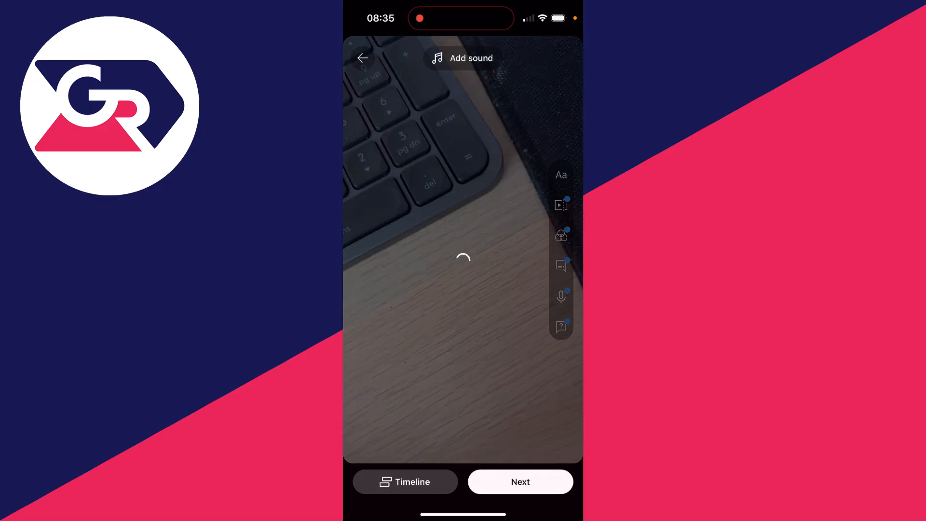
# Caption the Short, keep it public and not made for kids, and upload it.
pyautogui.click(519, 482)
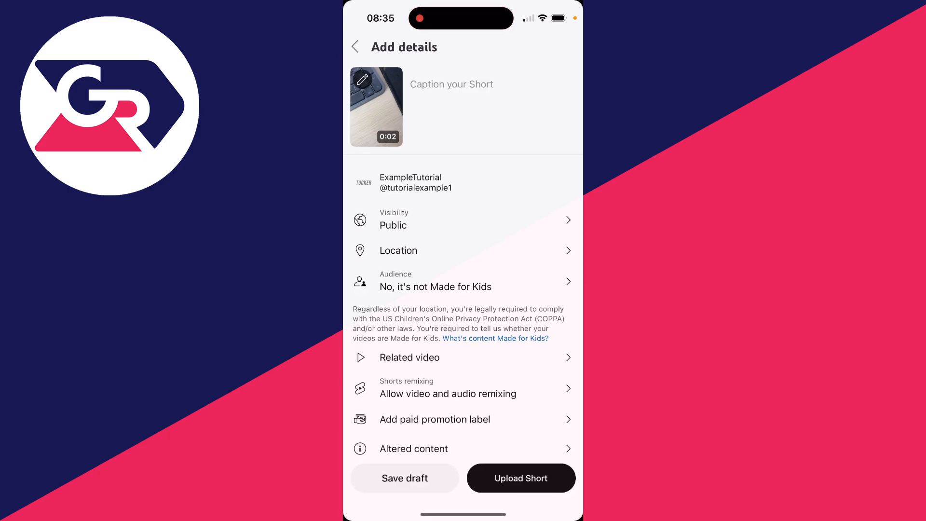
pyautogui.click(451, 84)
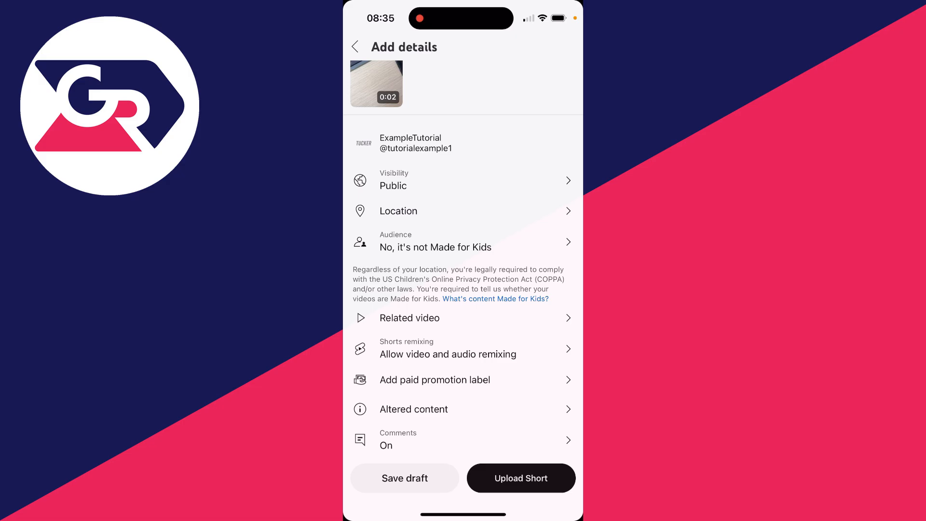
pyautogui.click(520, 478)
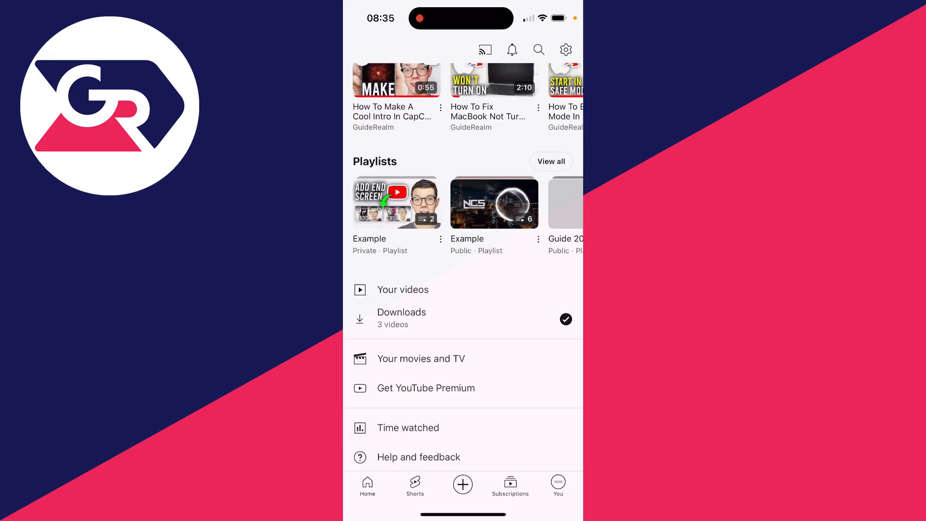
# View Your videos, where the new Short is uploading and processing at 10%.
pyautogui.click(404, 290)
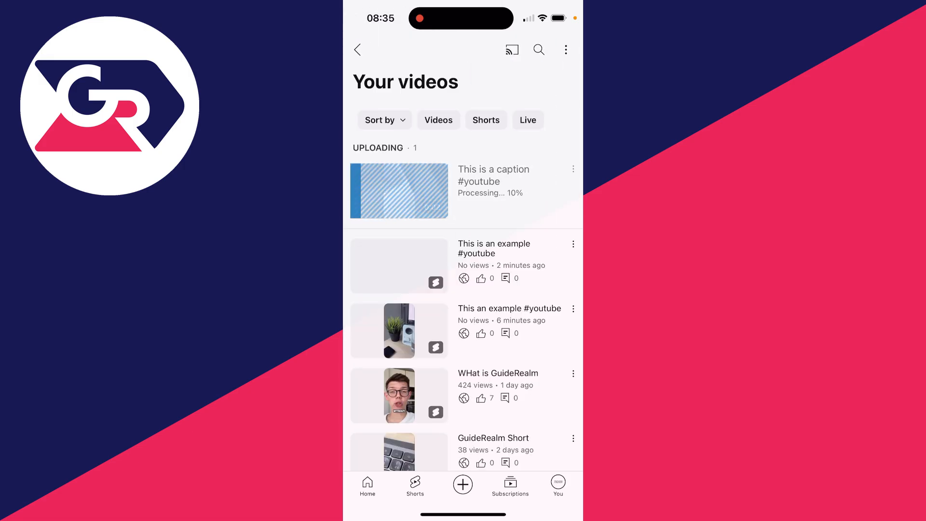